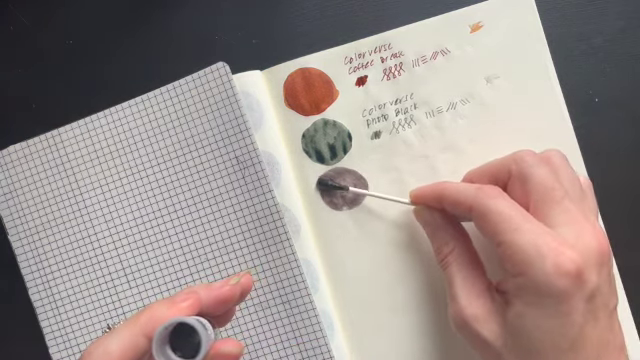
pyautogui.moveTo(350, 196)
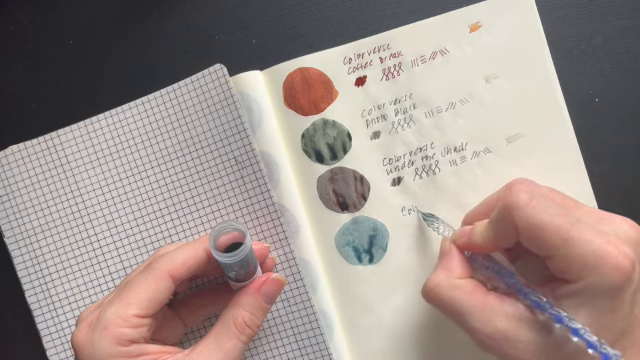
pyautogui.write('Colorverse')
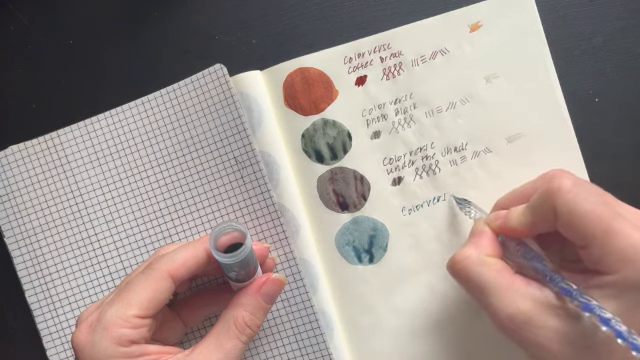